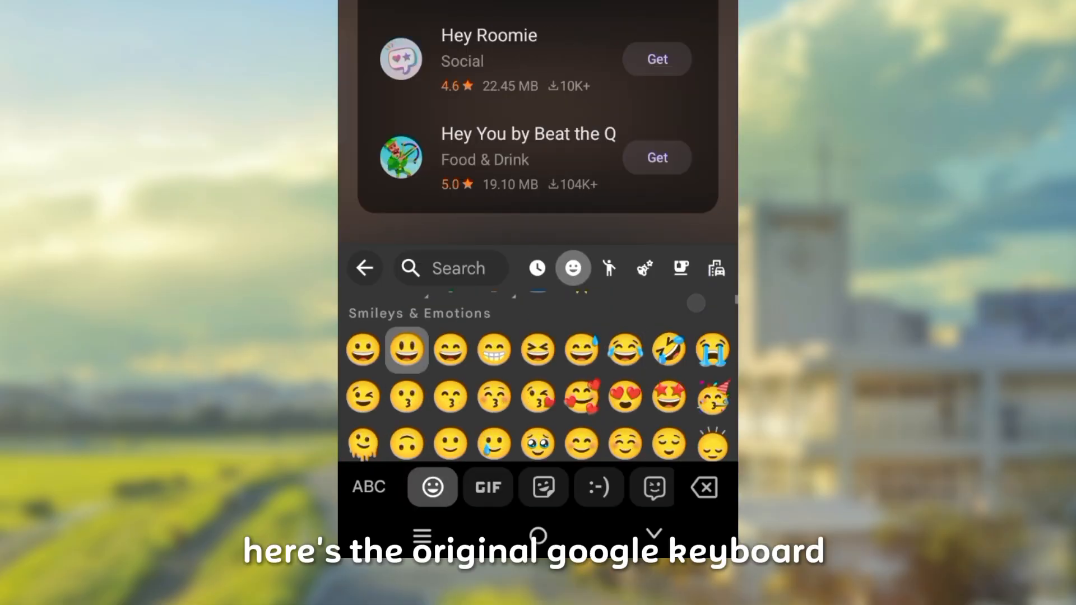
# Leave the Galaxy Store search results for the Files by Google home screen.
pyautogui.scroll(-3)
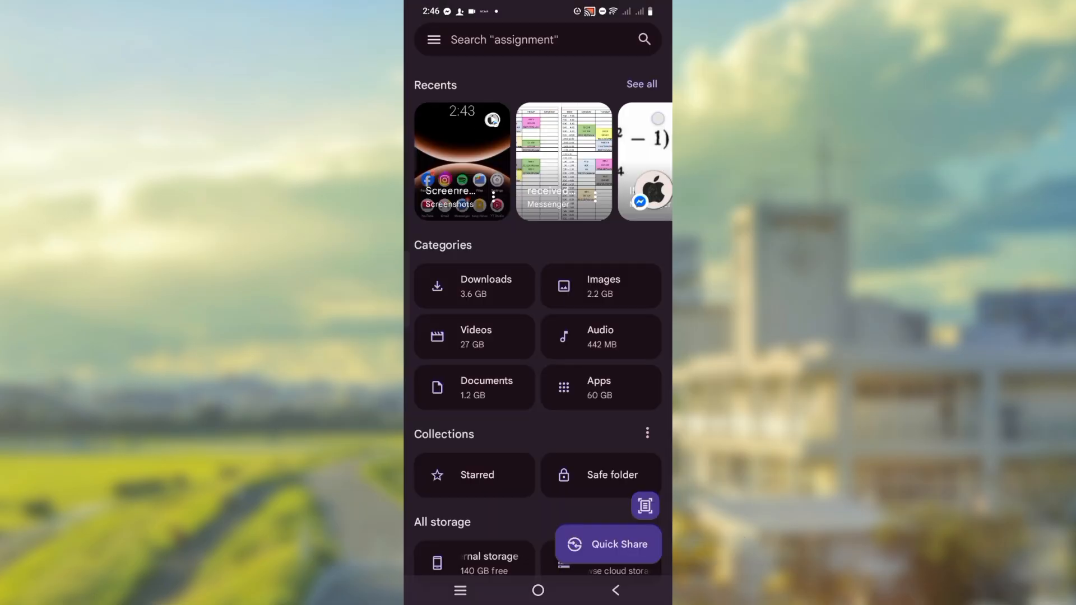
# Install iOS26+Keyboard+2.1.0.apk from Downloads as the MagicalKeysX app.
pyautogui.click(489, 562)
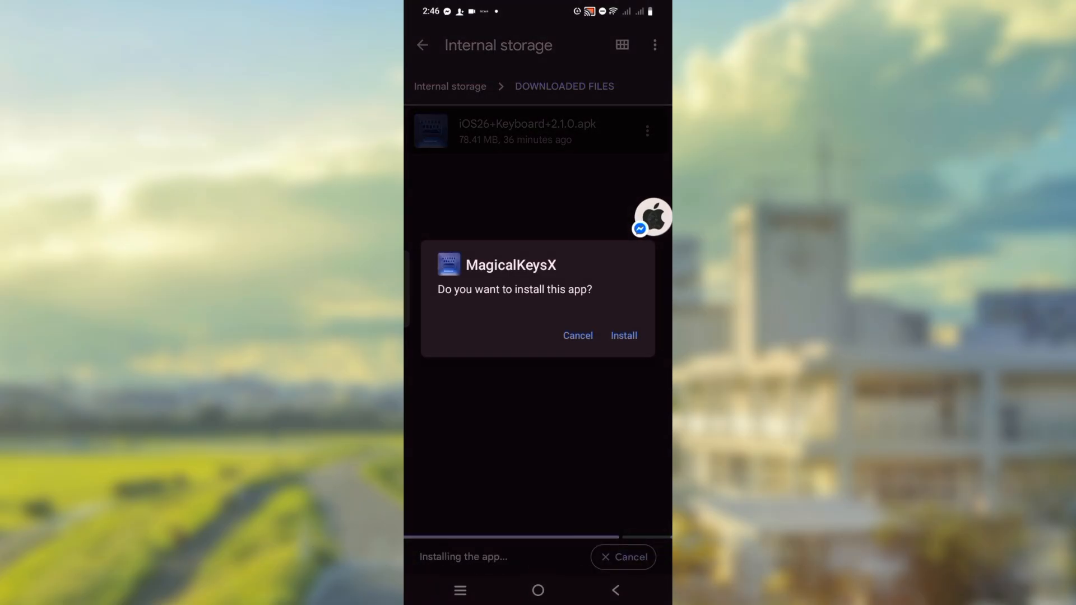
pyautogui.click(623, 335)
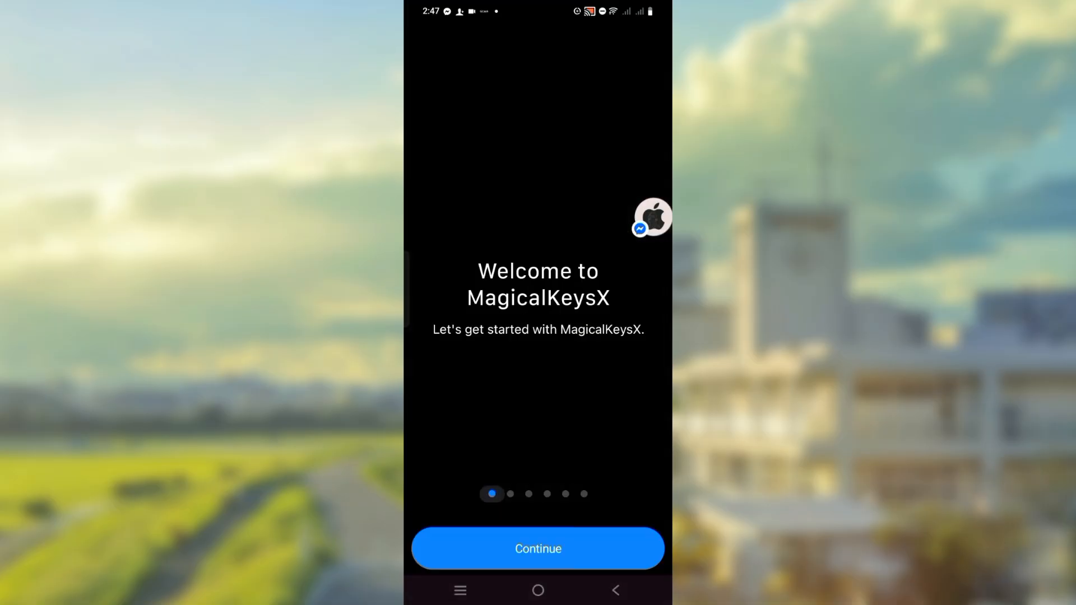
# Continue past the welcome screens and enable the MagicalKeysX input method.
pyautogui.click(538, 548)
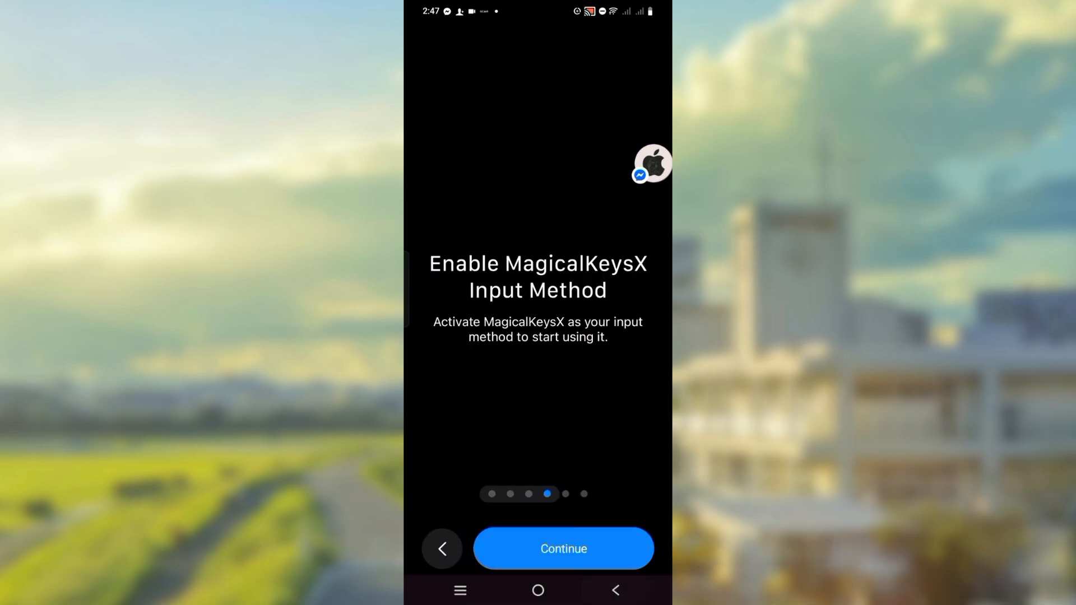
pyautogui.click(562, 548)
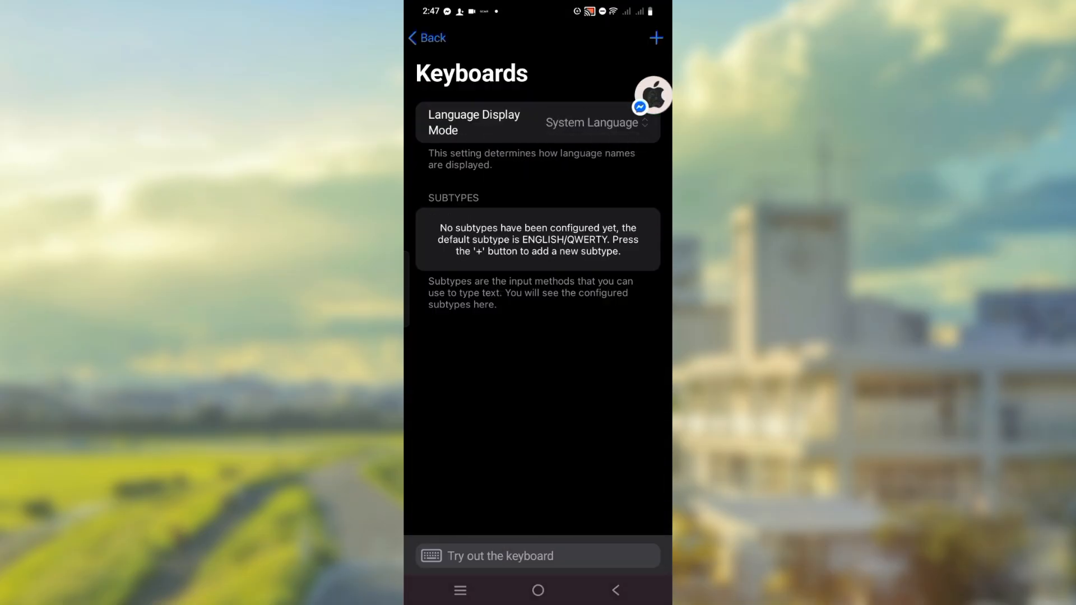
# Open Add a new subtype from Keyboards to browse the available languages.
pyautogui.click(654, 38)
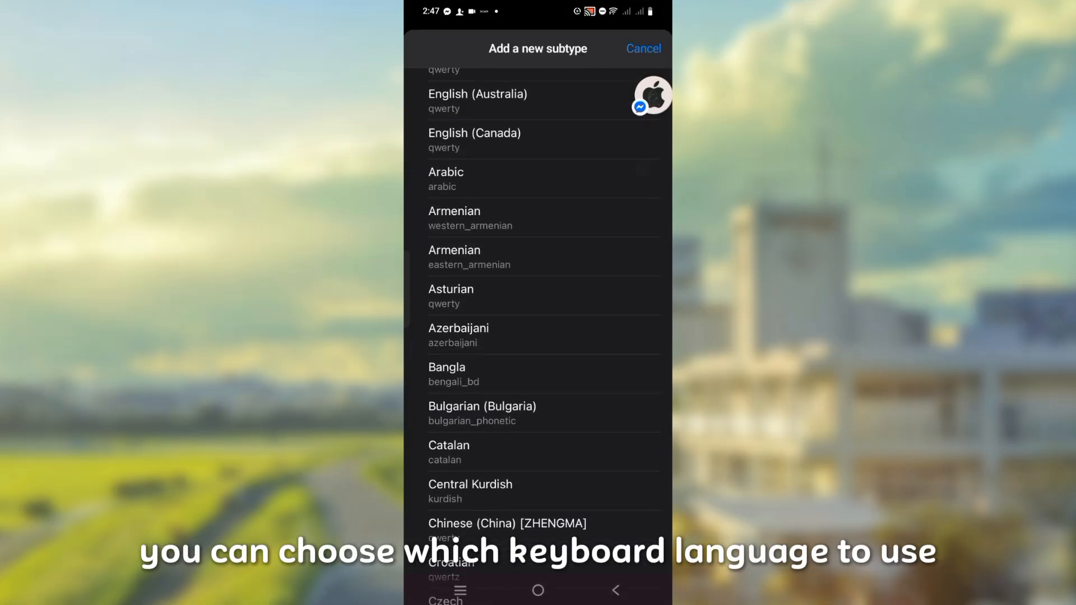
pyautogui.click(642, 48)
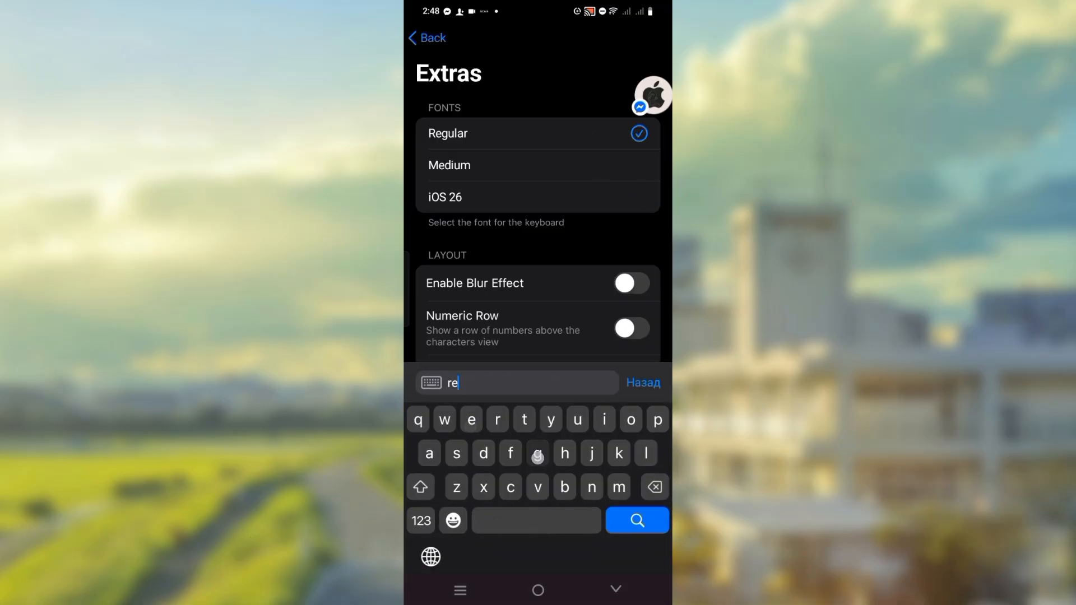
# Type 'regular keybosr' as a test, select the iOS 26 font, and toggle Blur Effect on and off.
pyautogui.write('regular keybosrahzba')
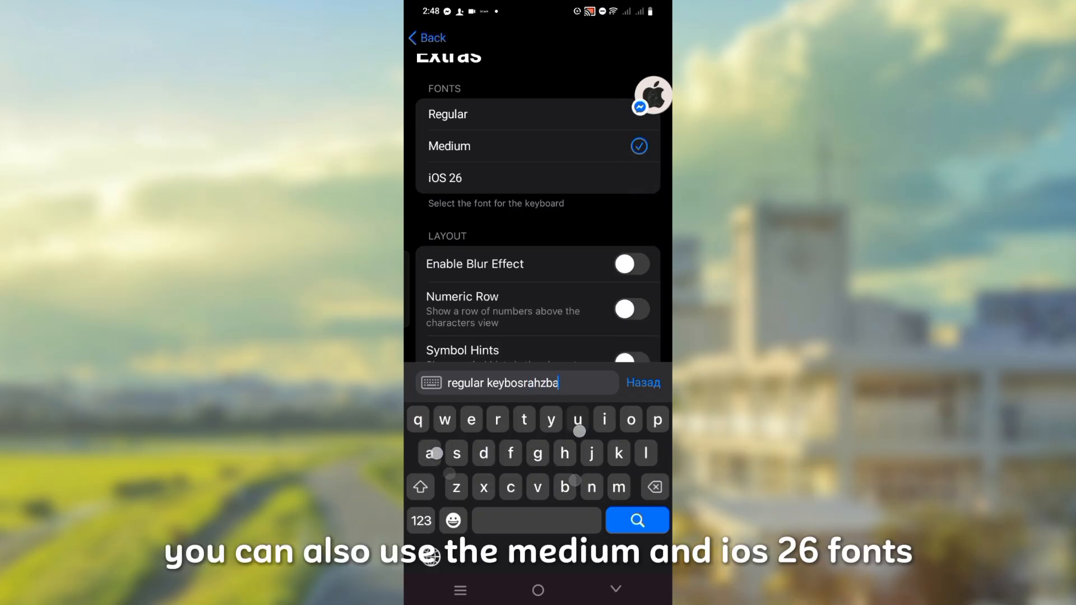
pyautogui.click(537, 177)
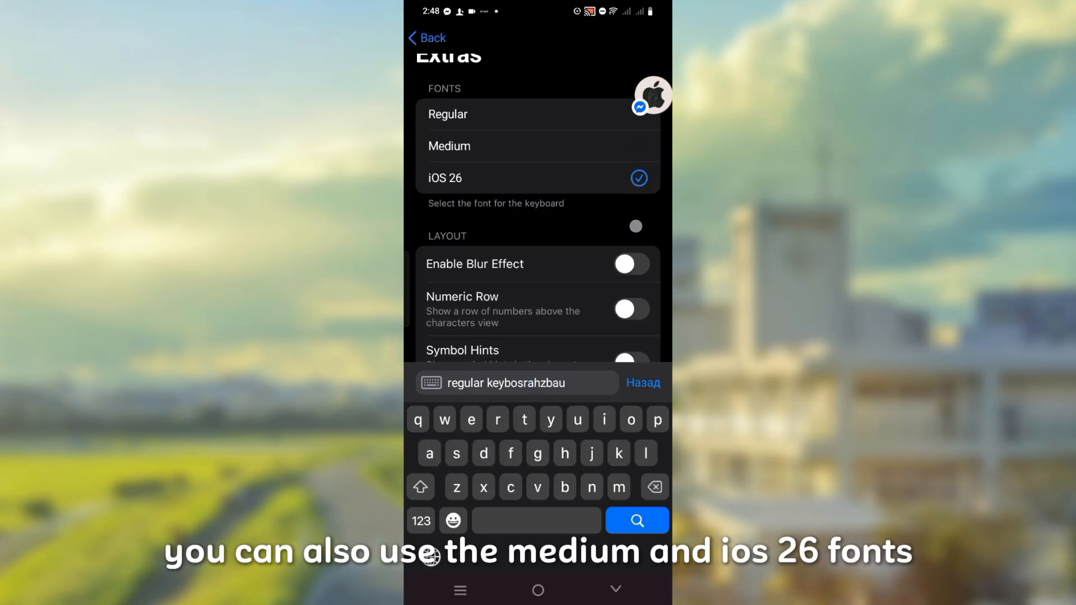
pyautogui.click(630, 263)
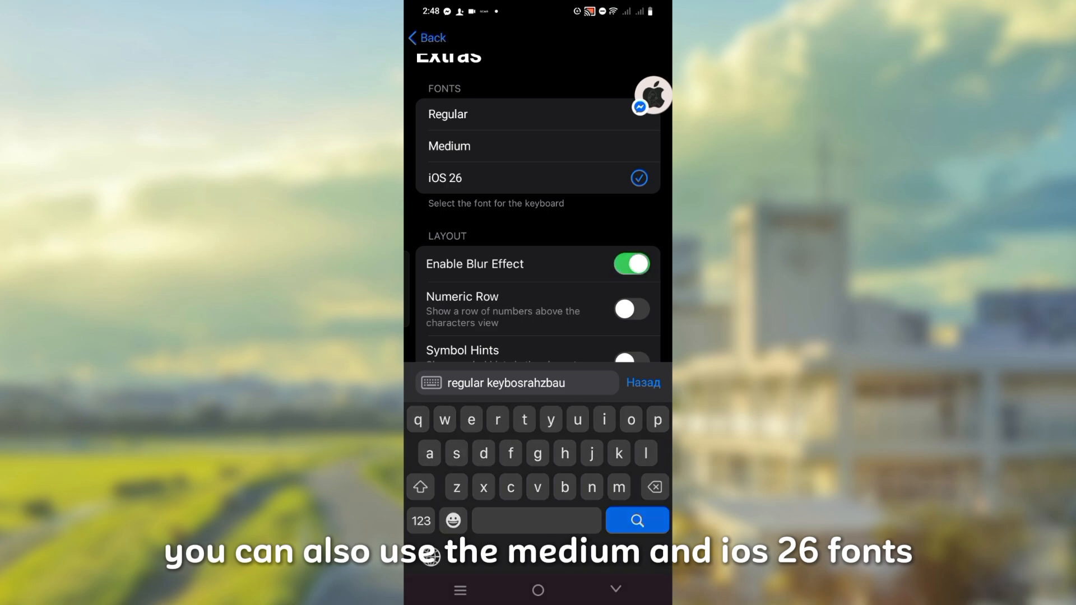
pyautogui.click(629, 263)
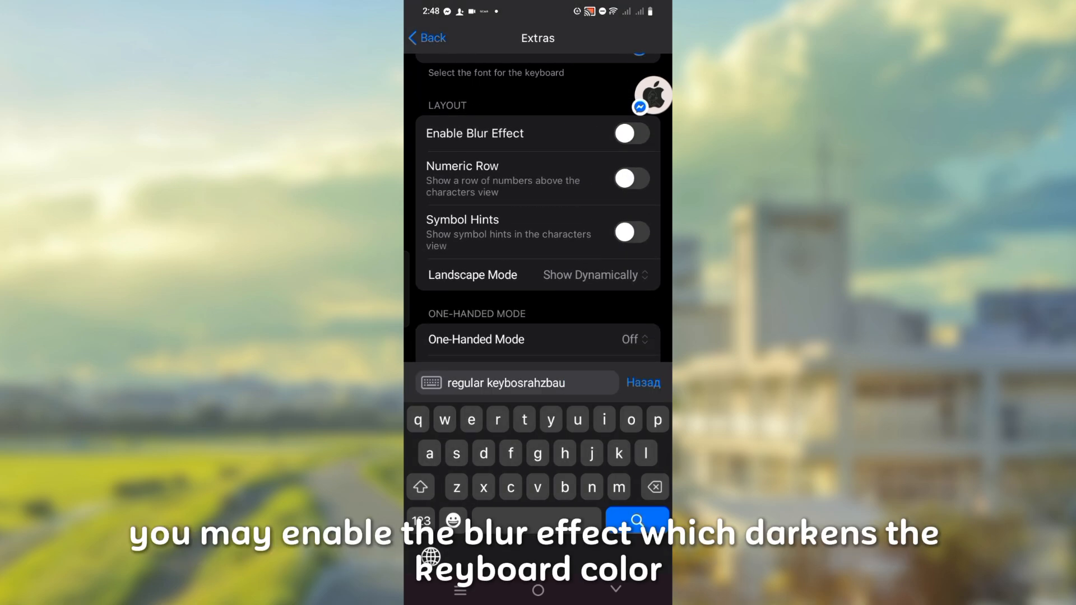
pyautogui.click(629, 232)
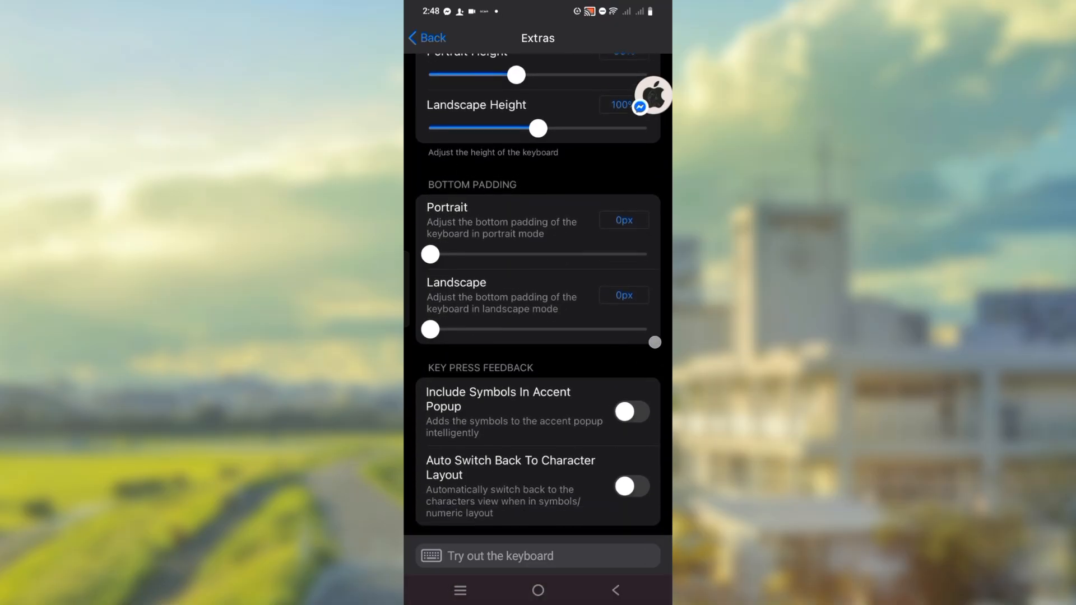
# Scroll down Extras and nudge the Portrait slider under Bottom Padding.
pyautogui.scroll(-3)
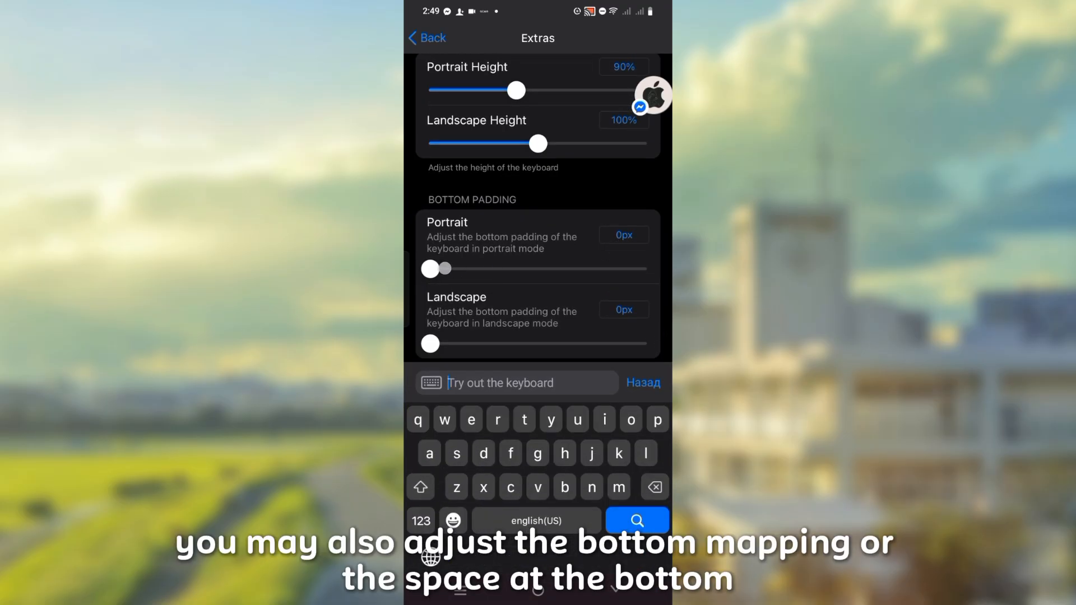
pyautogui.moveTo(430, 268); pyautogui.dragTo(437, 269)
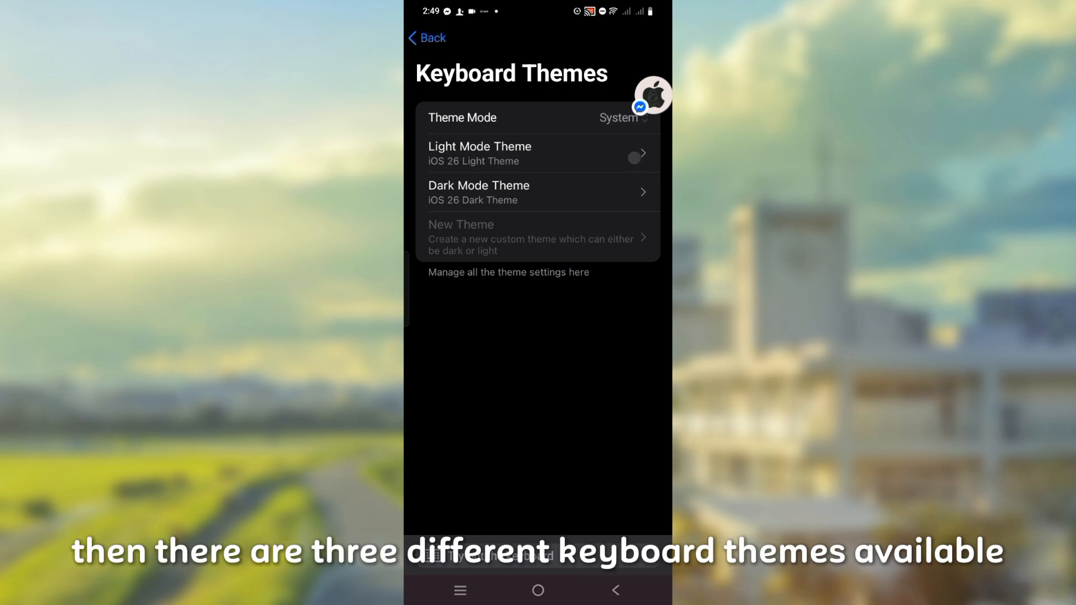
# Set Theme Mode to Light in Keyboard Themes and go back to the main settings.
pyautogui.click(618, 117)
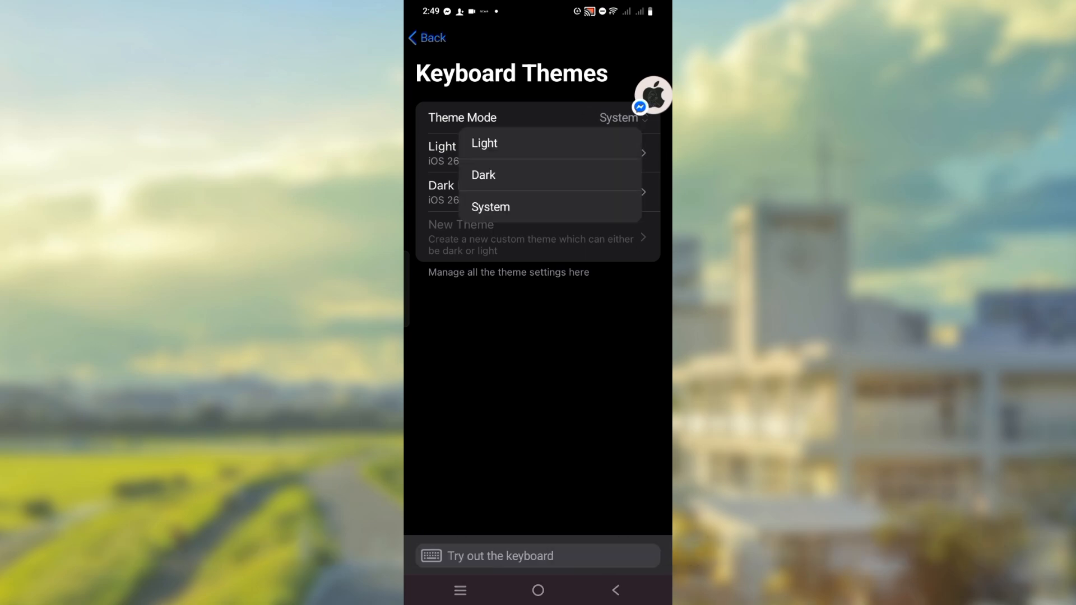
pyautogui.click(483, 143)
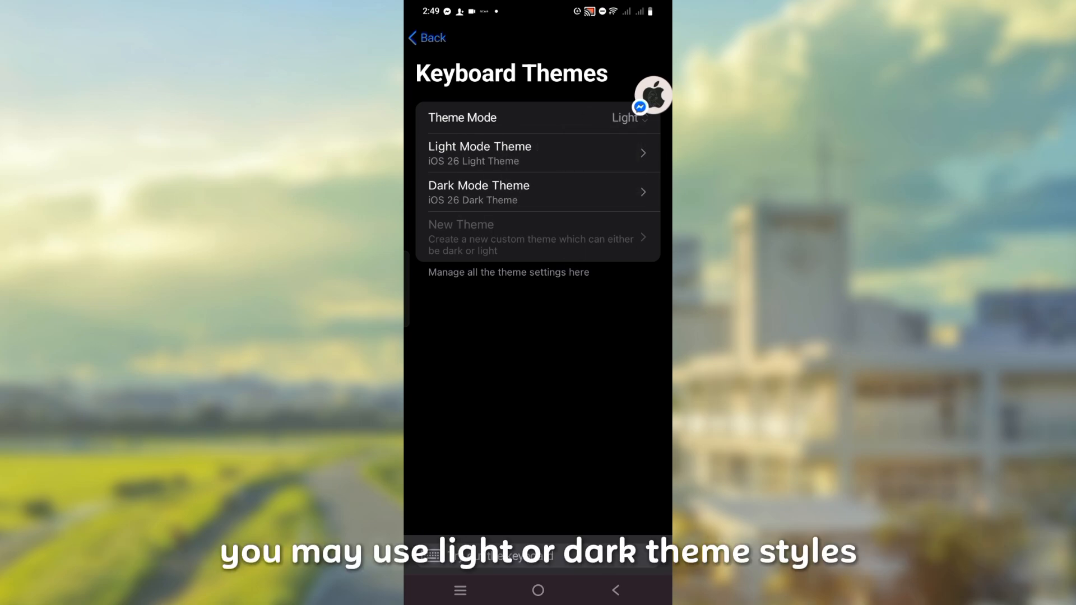
pyautogui.click(425, 38)
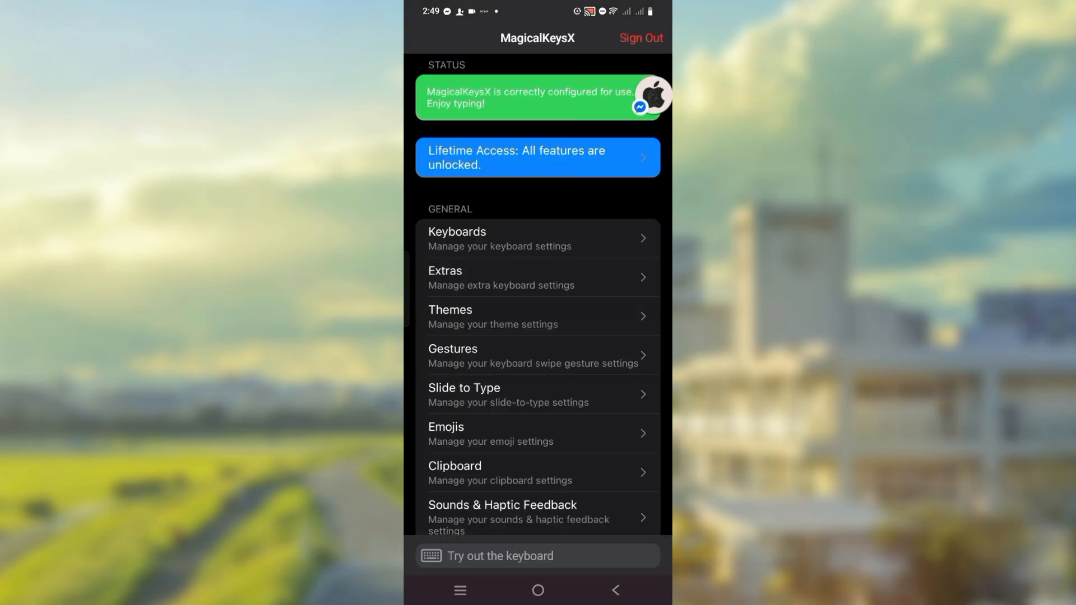
pyautogui.scroll(-3)
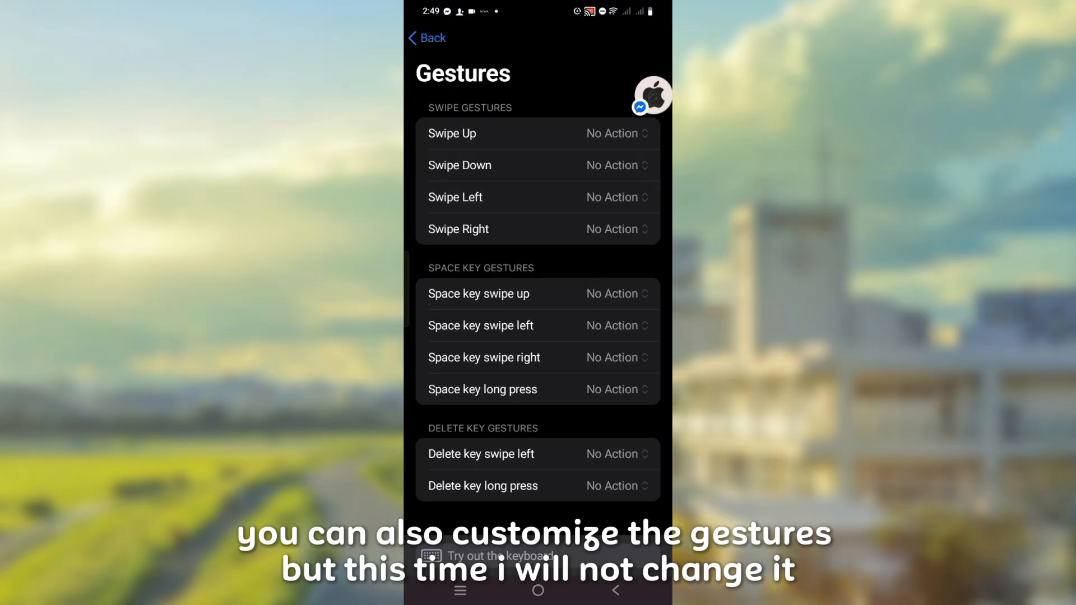
pyautogui.click(425, 37)
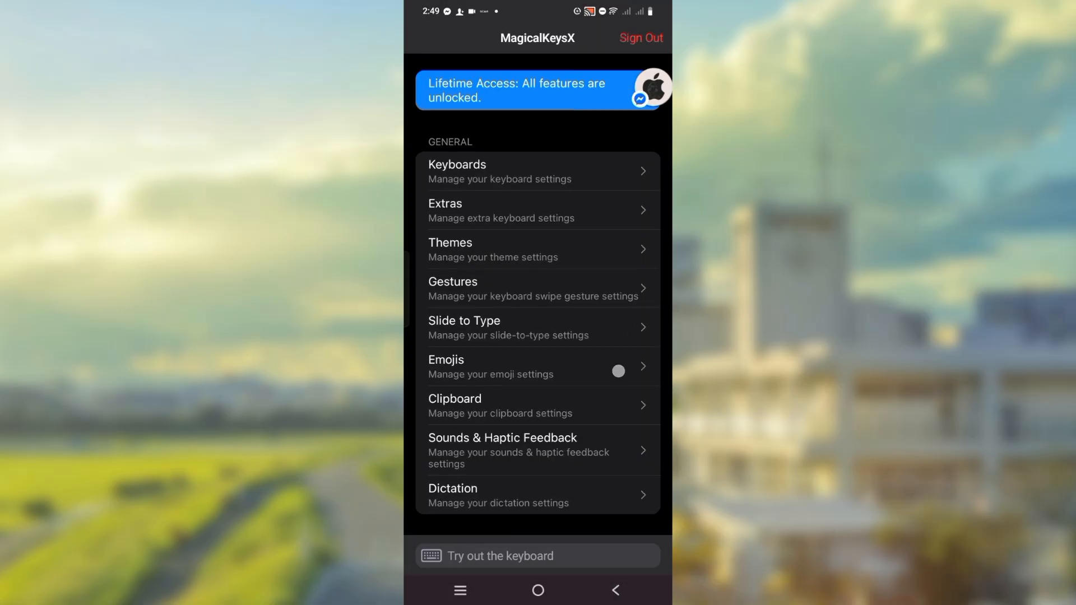
pyautogui.click(537, 366)
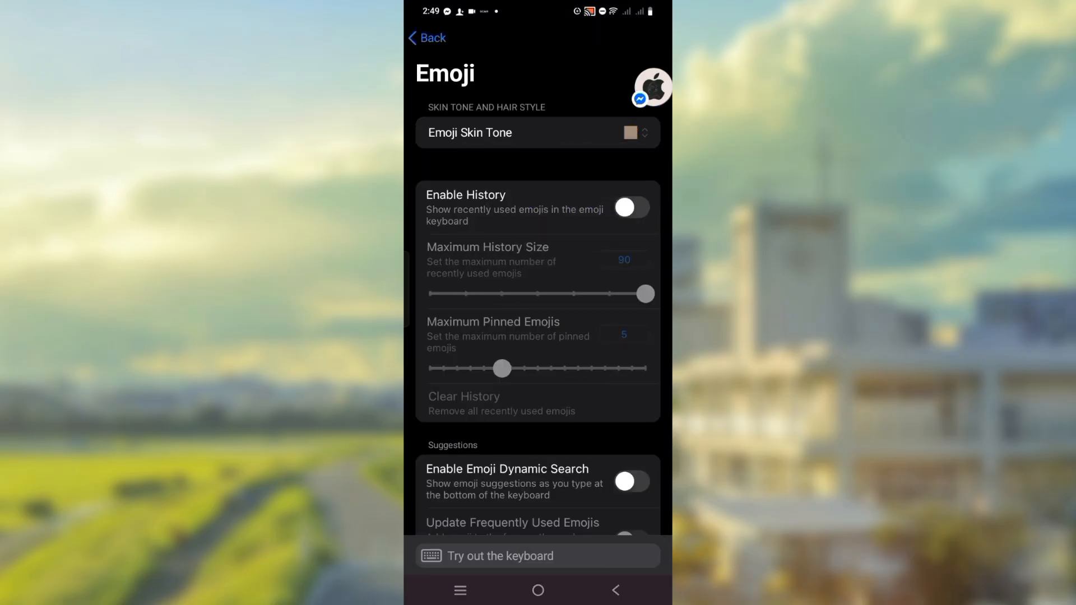
# Enable emoji History and Emoji Dynamic Search in the Emoji settings.
pyautogui.click(630, 206)
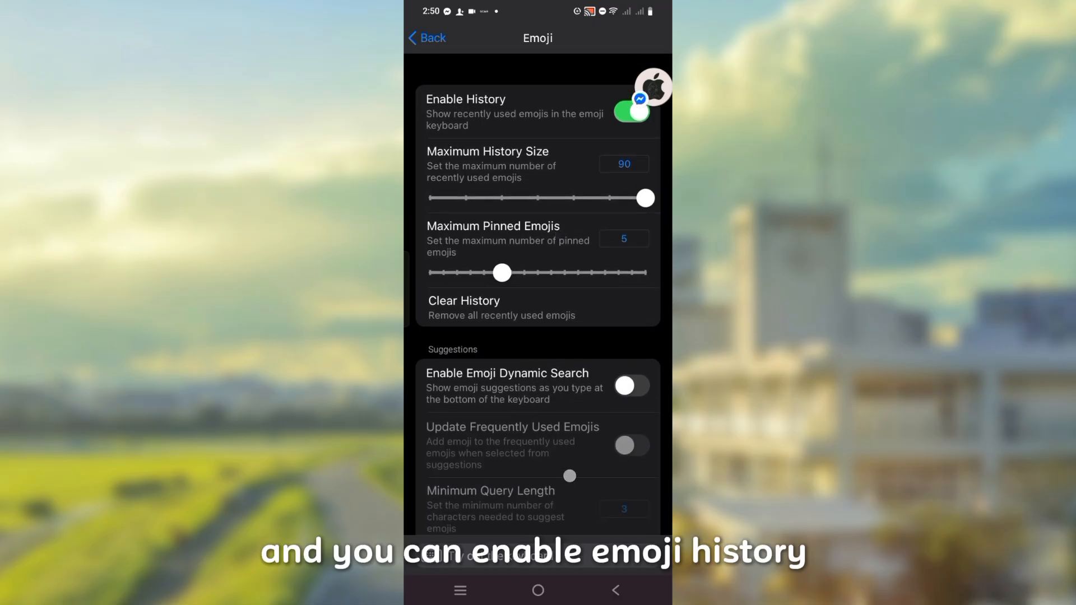
pyautogui.scroll(-3)
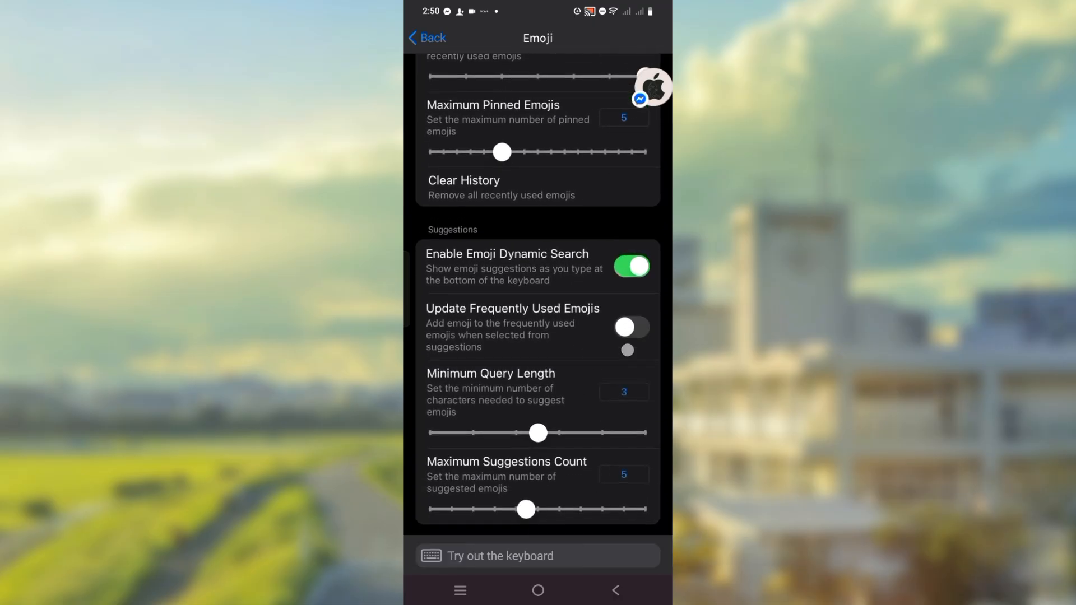
pyautogui.click(424, 38)
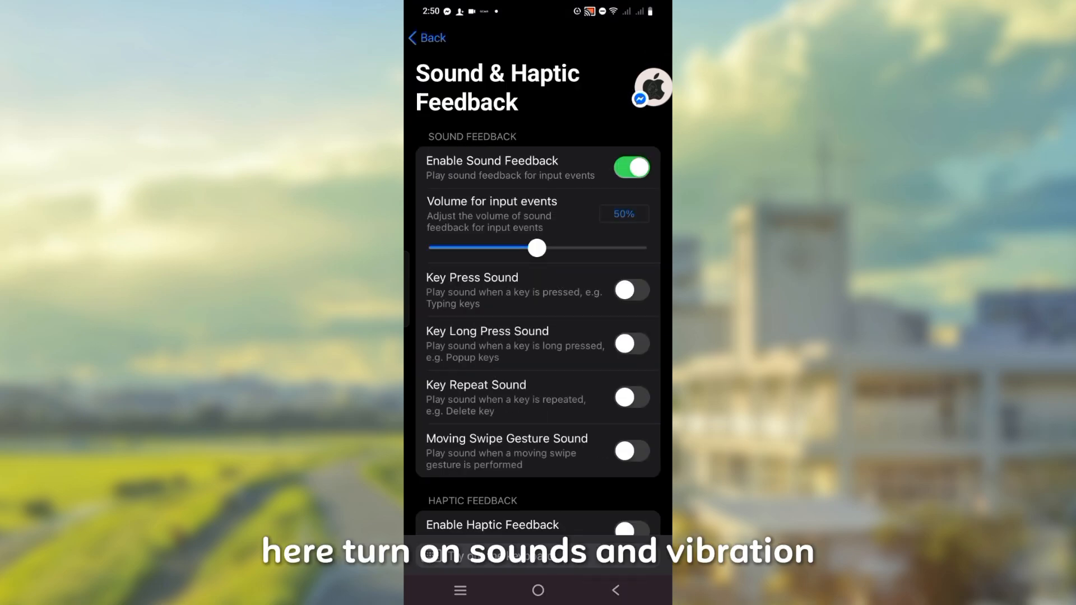
# Enable Haptic Feedback, type 'there' to test the sounds, and go back.
pyautogui.moveTo(537, 248); pyautogui.dragTo(579, 248)
pyautogui.write('hey')
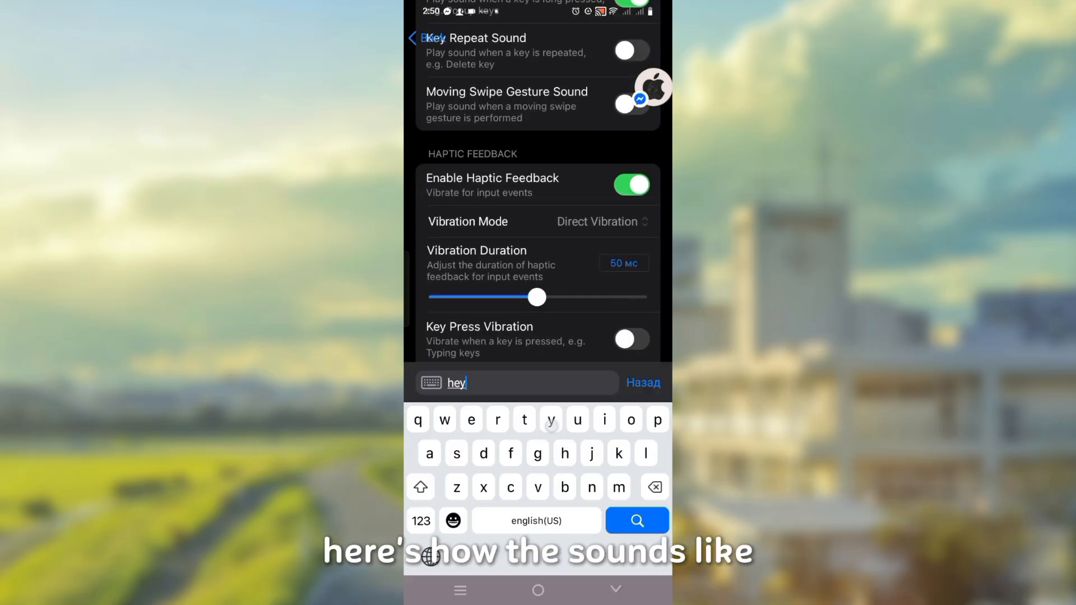
pyautogui.write('there')
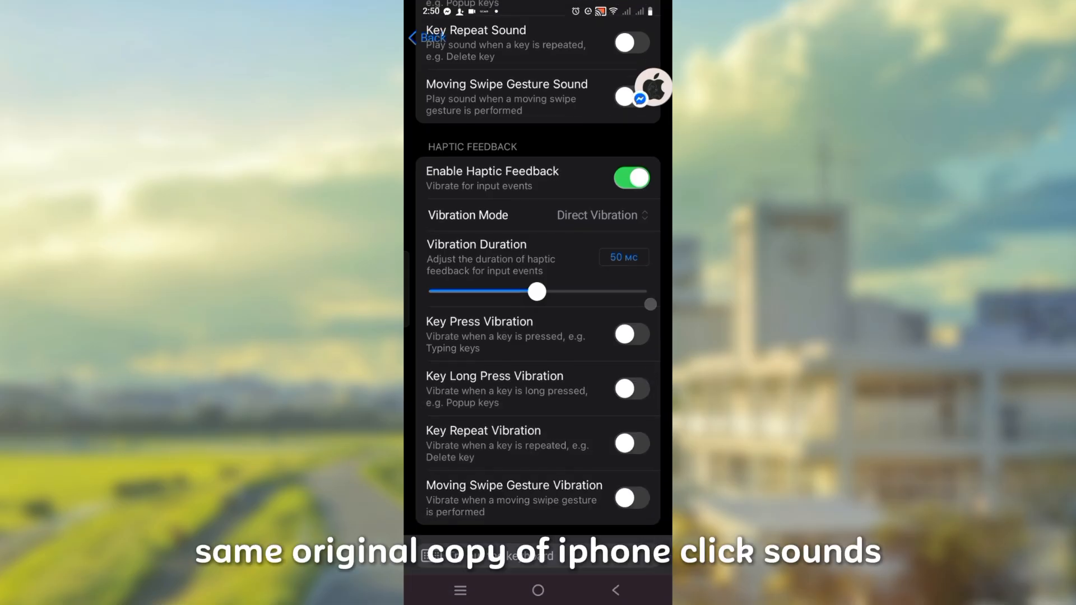
pyautogui.click(428, 38)
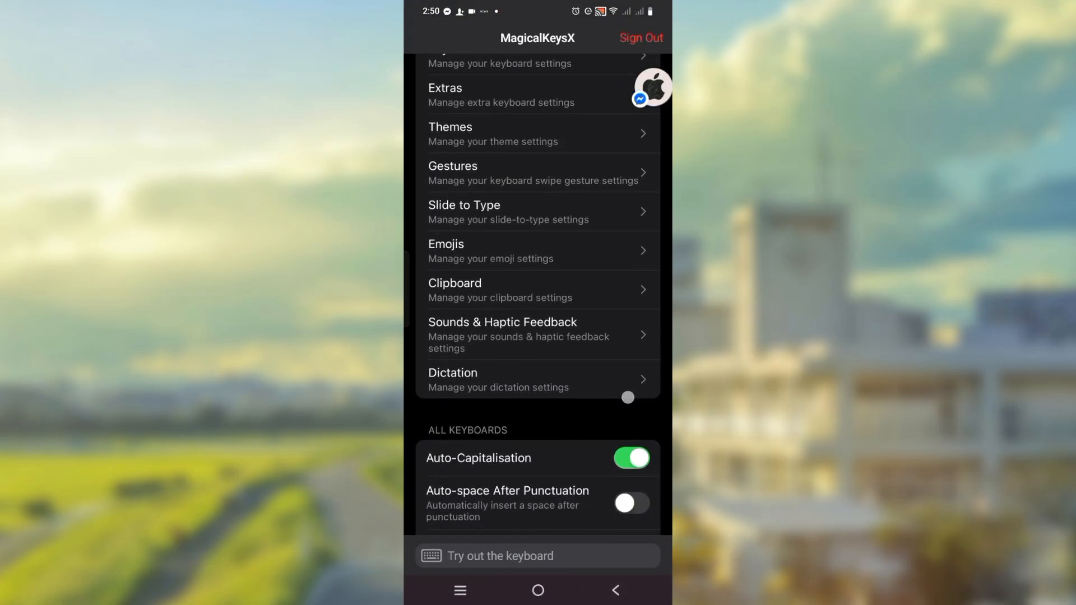
# Scroll through the main settings list and enter the Extras page.
pyautogui.scroll(-3)
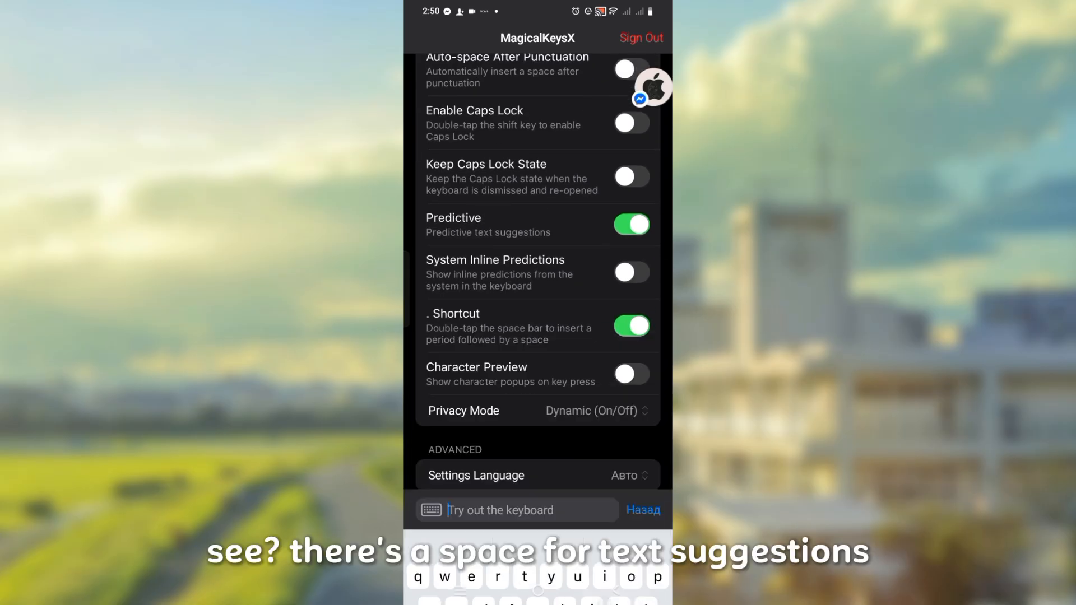
pyautogui.scroll(-3)
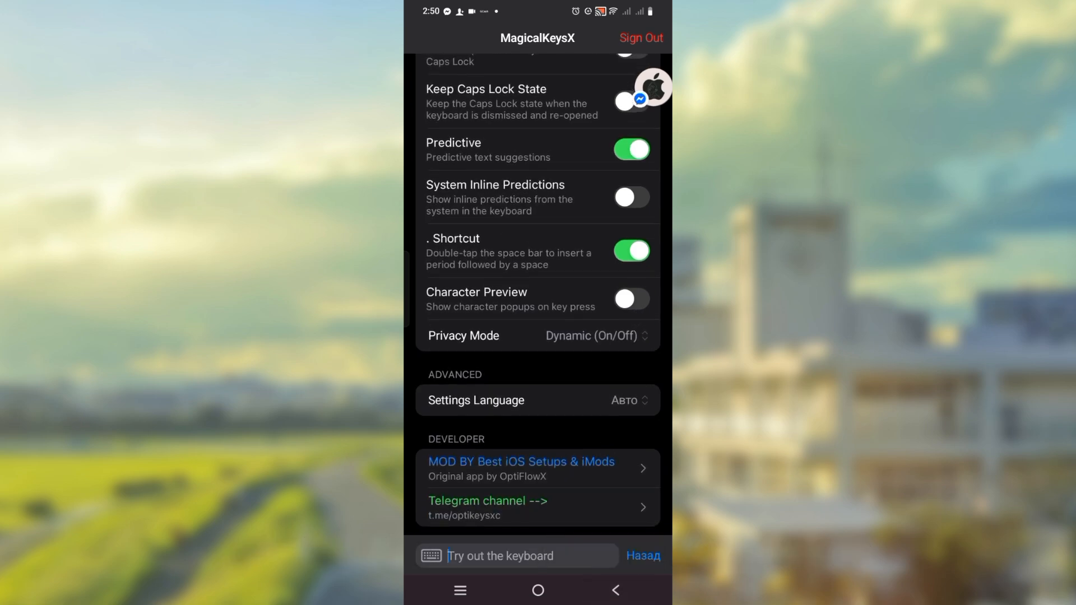
pyautogui.click(537, 400)
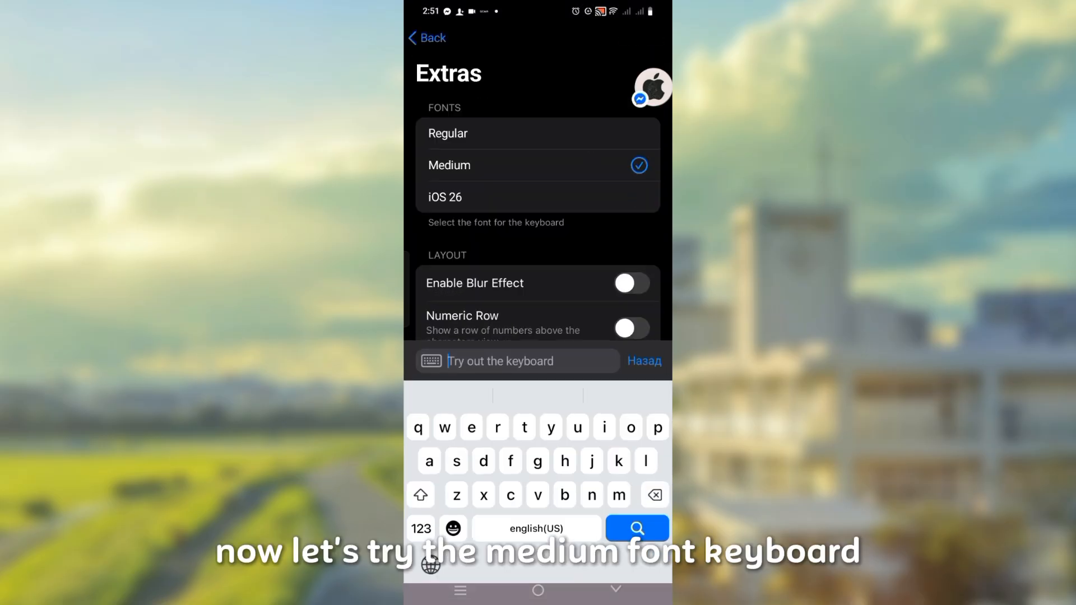
# Type 'hey there' in the Medium-font keyboard test field and pick the suggestion 'there'.
pyautogui.write('hey there')
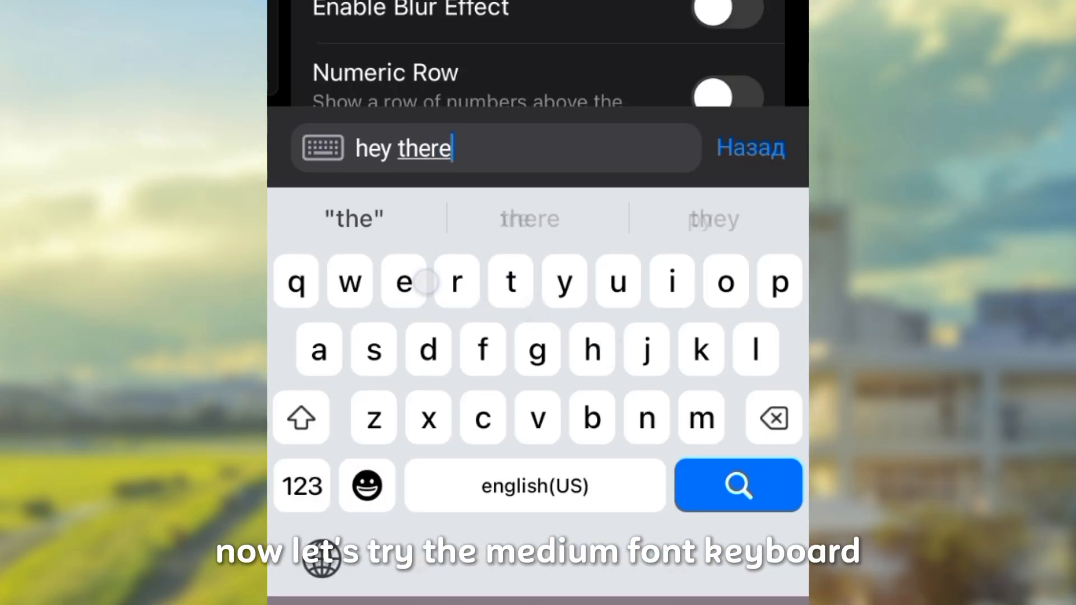
pyautogui.click(367, 485)
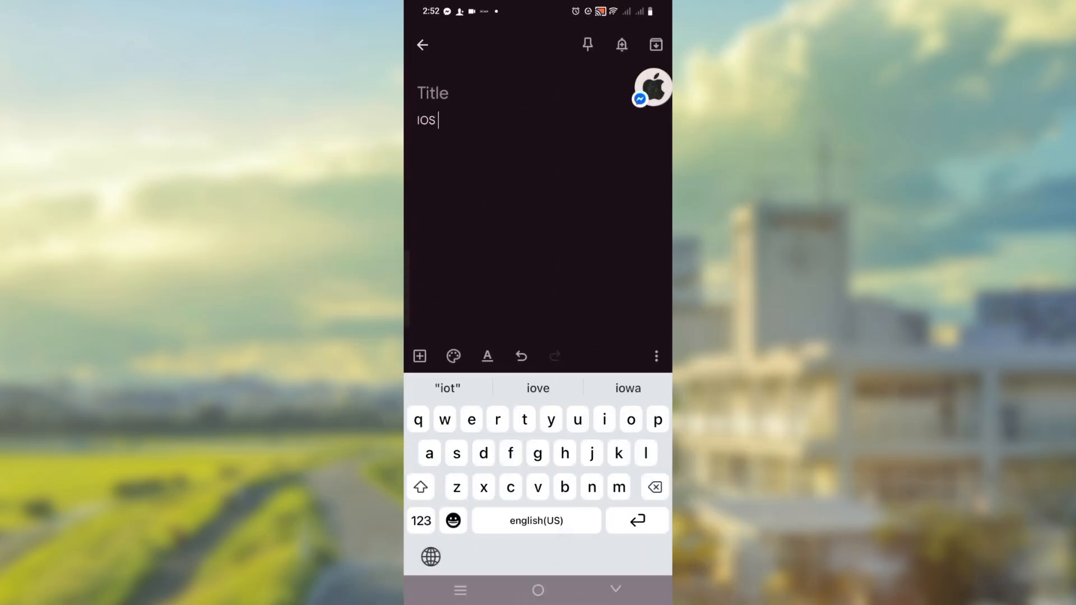
# Type 'Style' in a new Keep note and insert the suggested word 'keyboard'.
pyautogui.write('Style')
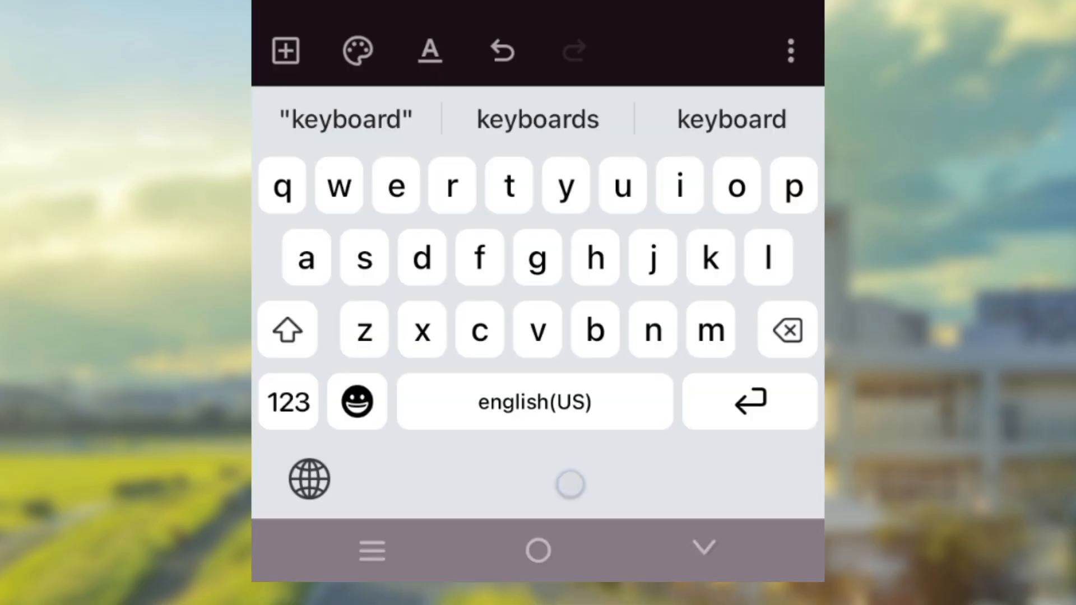
pyautogui.click(450, 186)
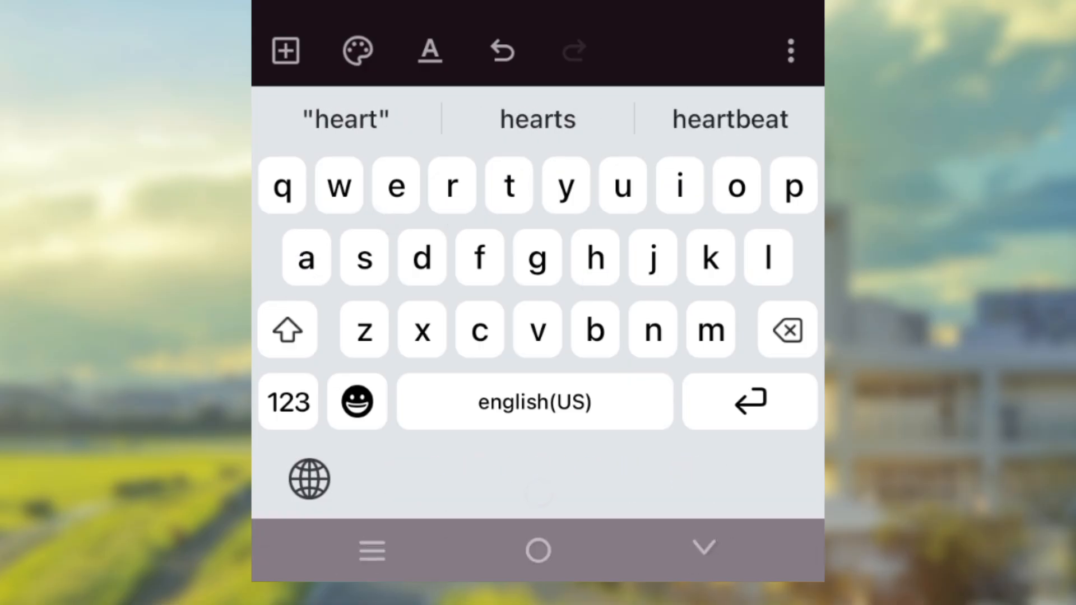
# Open the emoji keyboard and scroll through the smiley faces category.
pyautogui.click(356, 401)
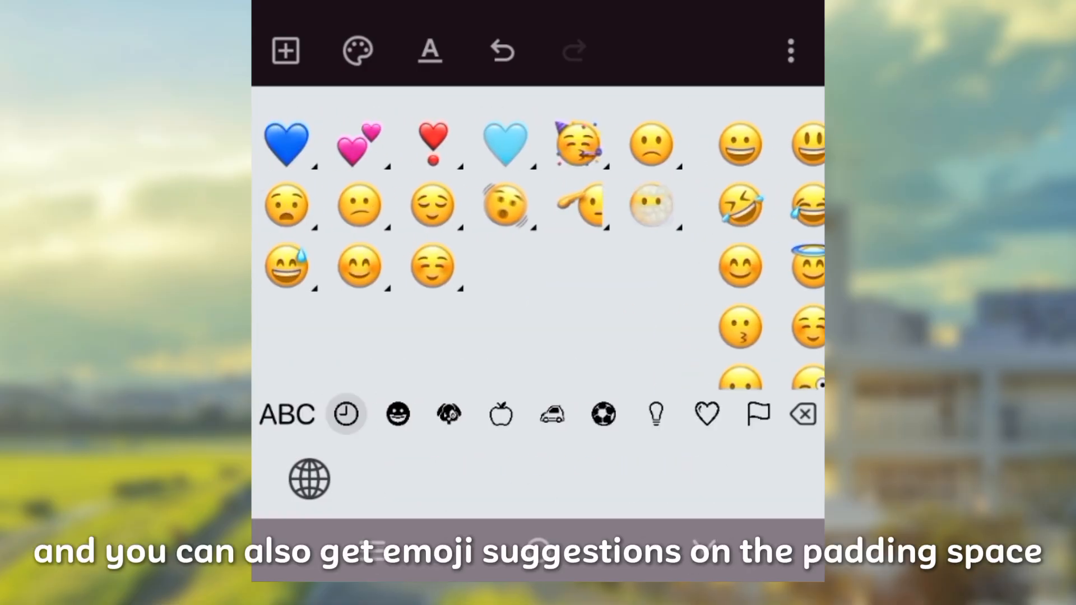
pyautogui.click(396, 415)
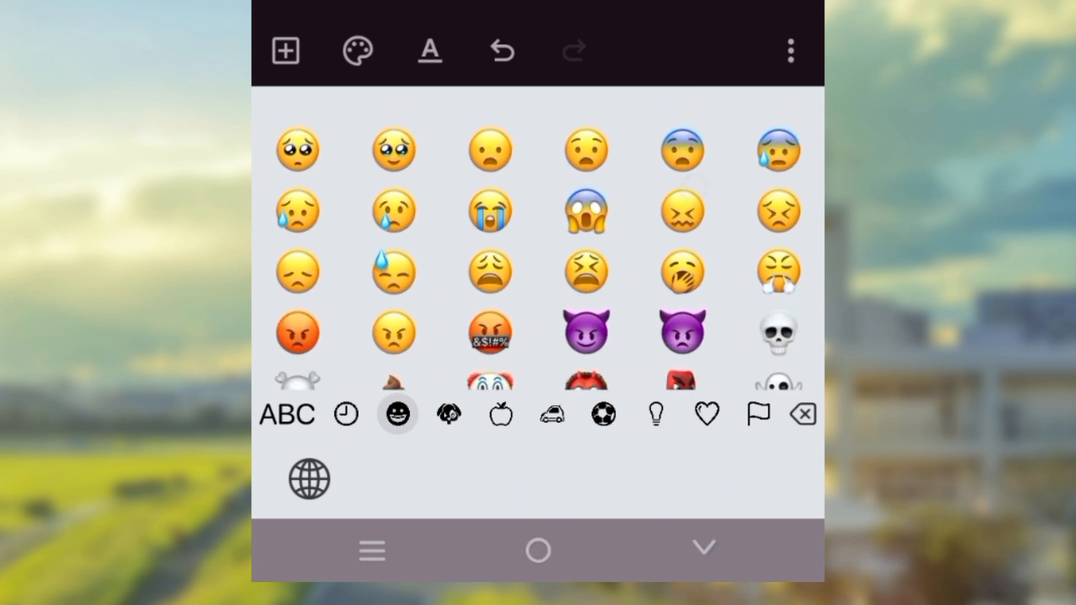
pyautogui.scroll(-3)
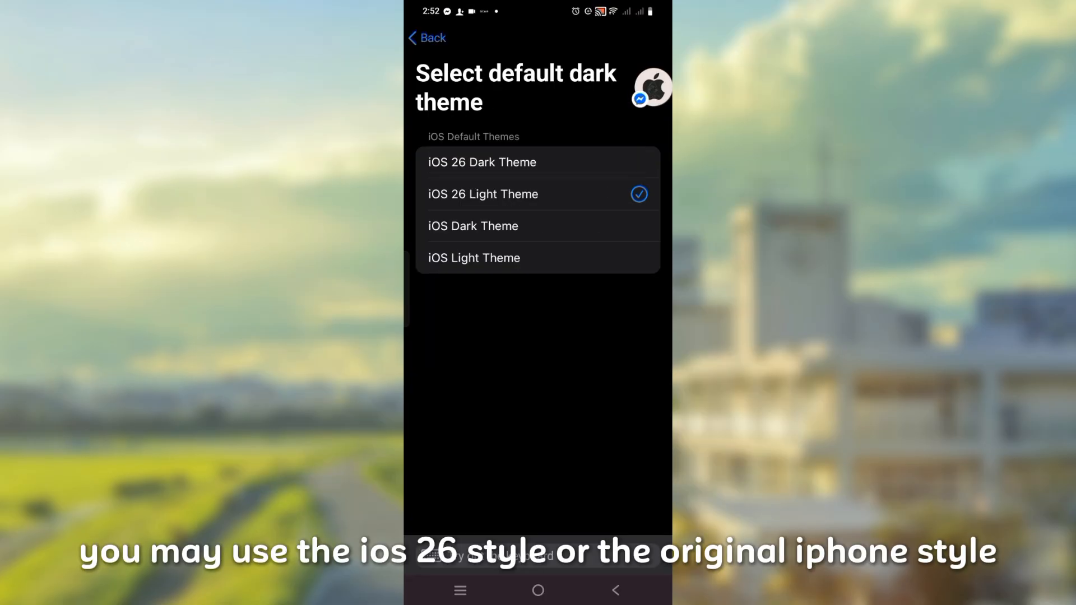
# Choose iOS 26 Dark Theme under Select default dark theme.
pyautogui.click(482, 162)
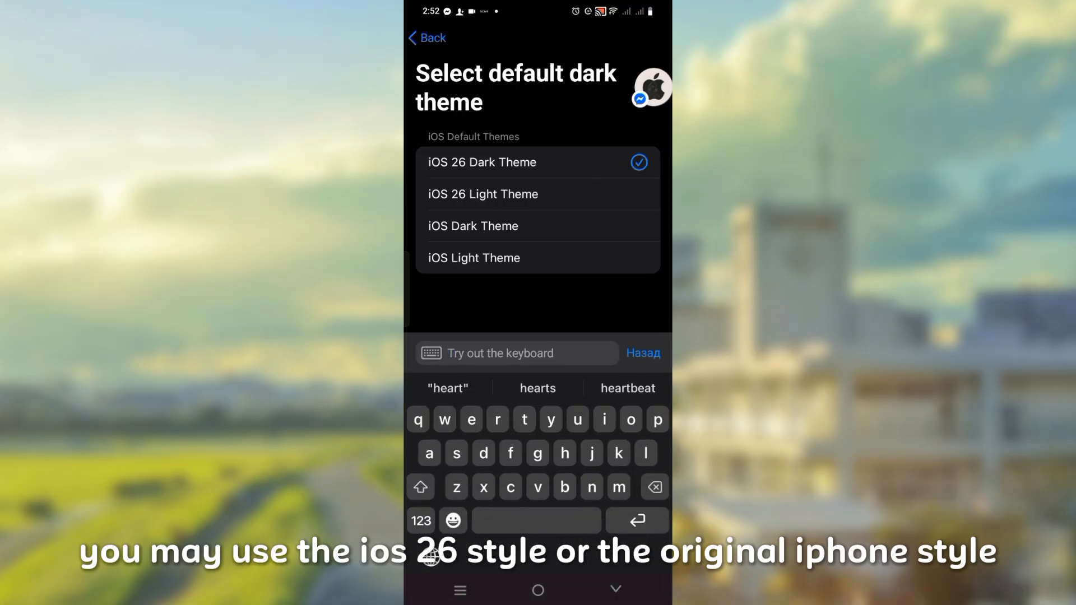
pyautogui.click(473, 226)
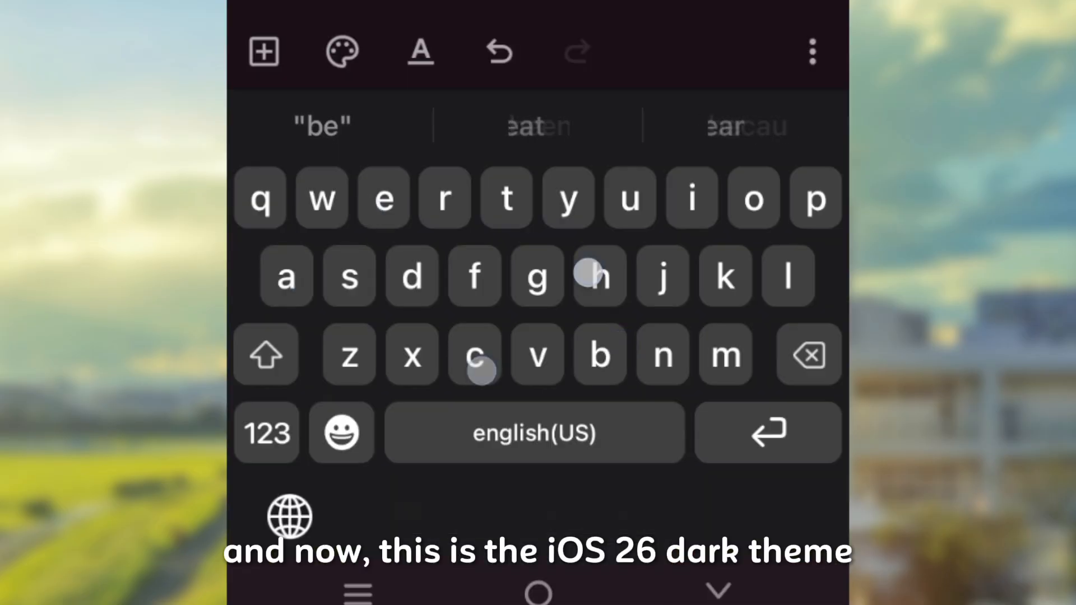
# Resume typing the Keep note on the iOS 26 dark-themed keyboard.
pyautogui.click(599, 277)
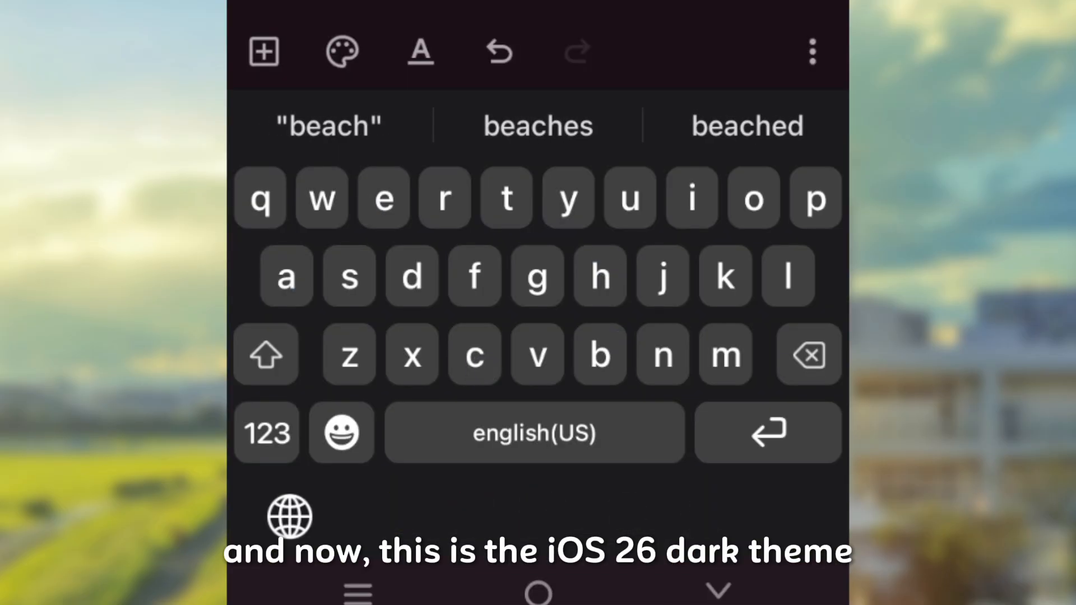